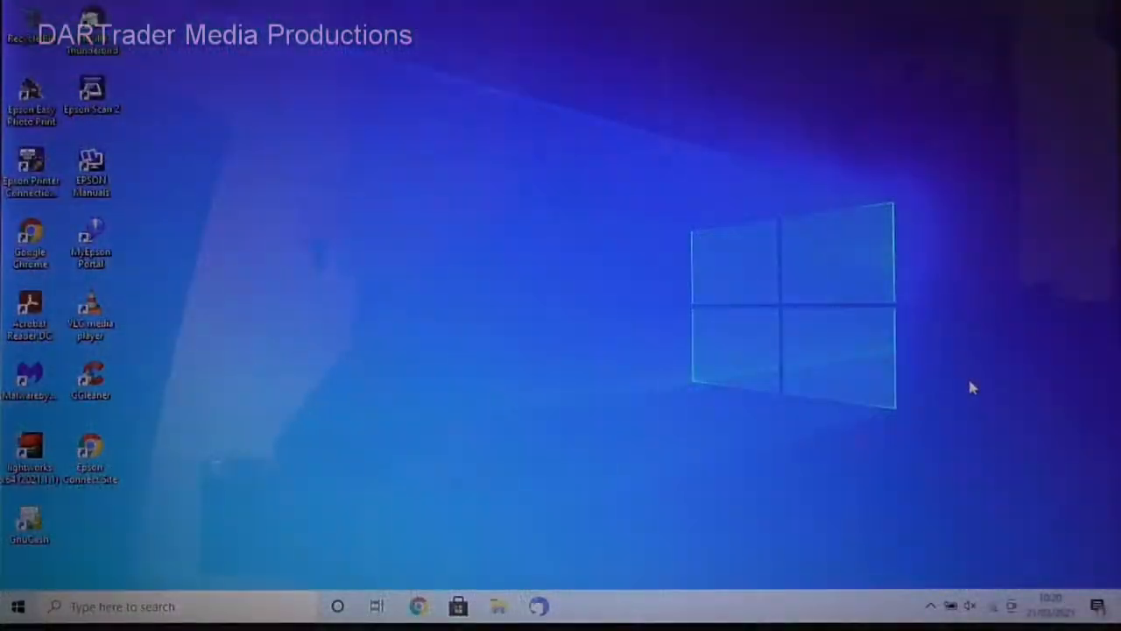
mouse_move(891, 435)
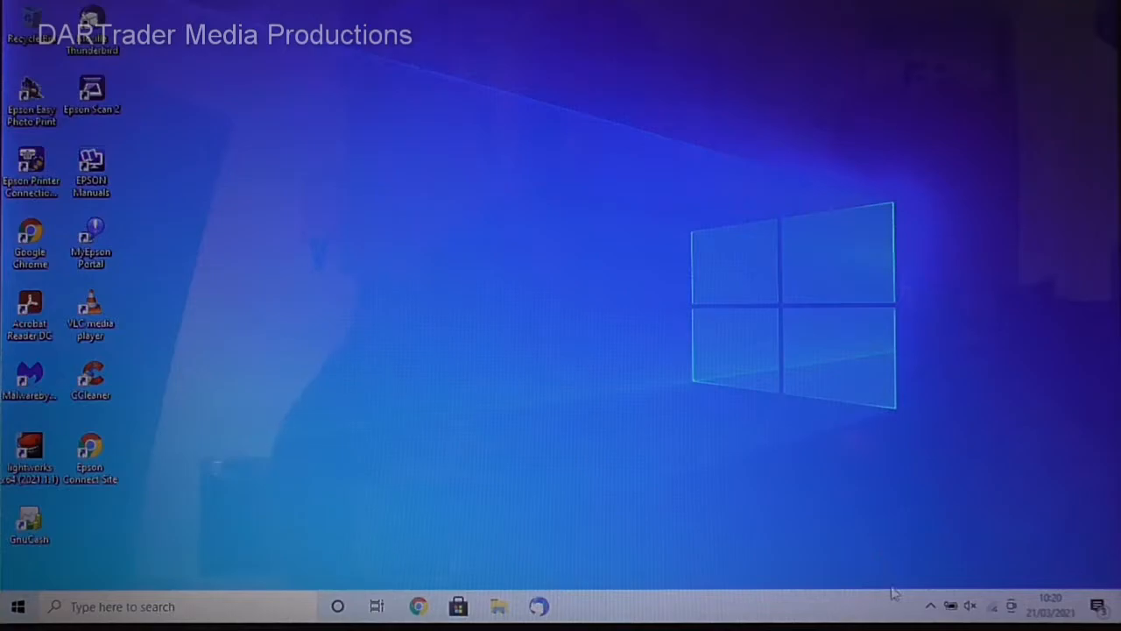
mouse_move(930, 607)
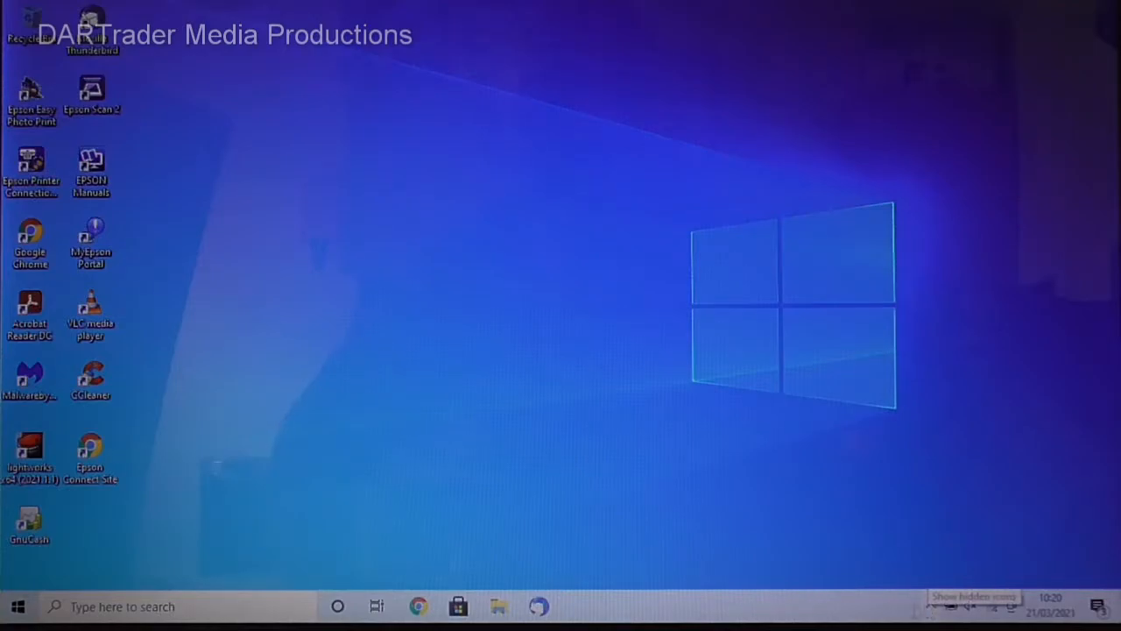
- Reveal the hidden tray icons and bring up the Bluetooth icon's options menu
left_click(932, 606)
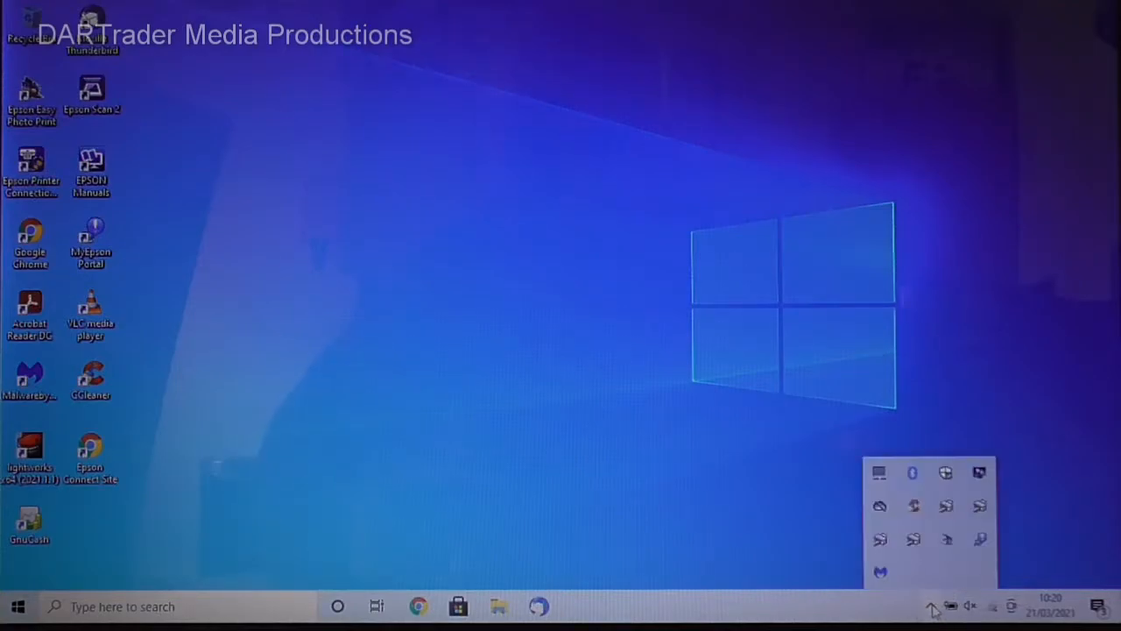
mouse_move(919, 577)
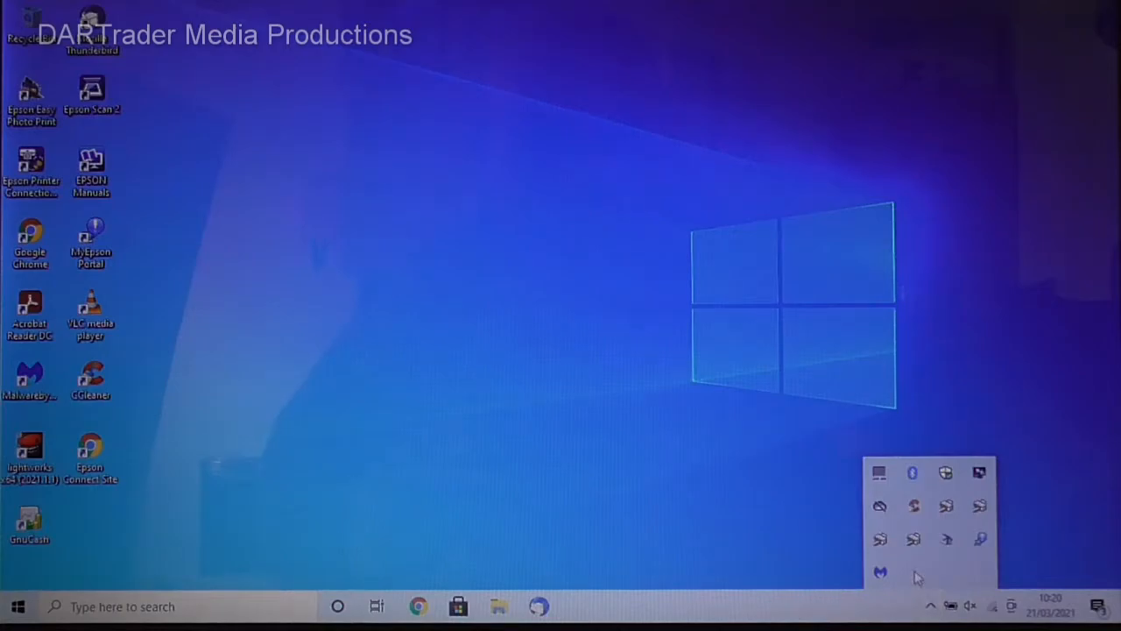
mouse_move(913, 473)
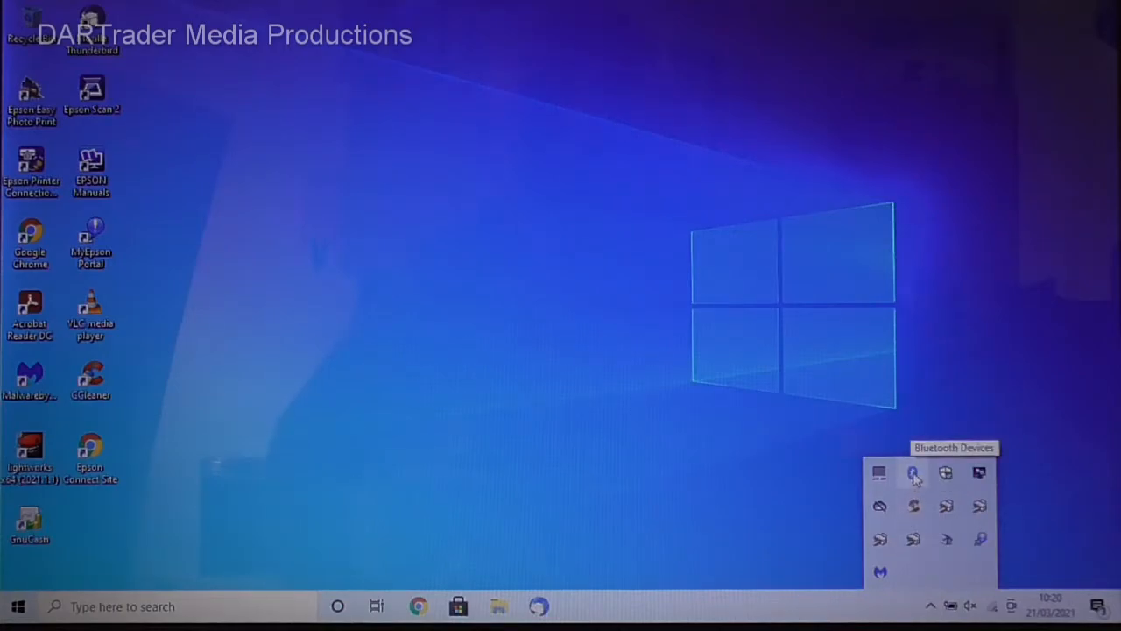
right_click(913, 473)
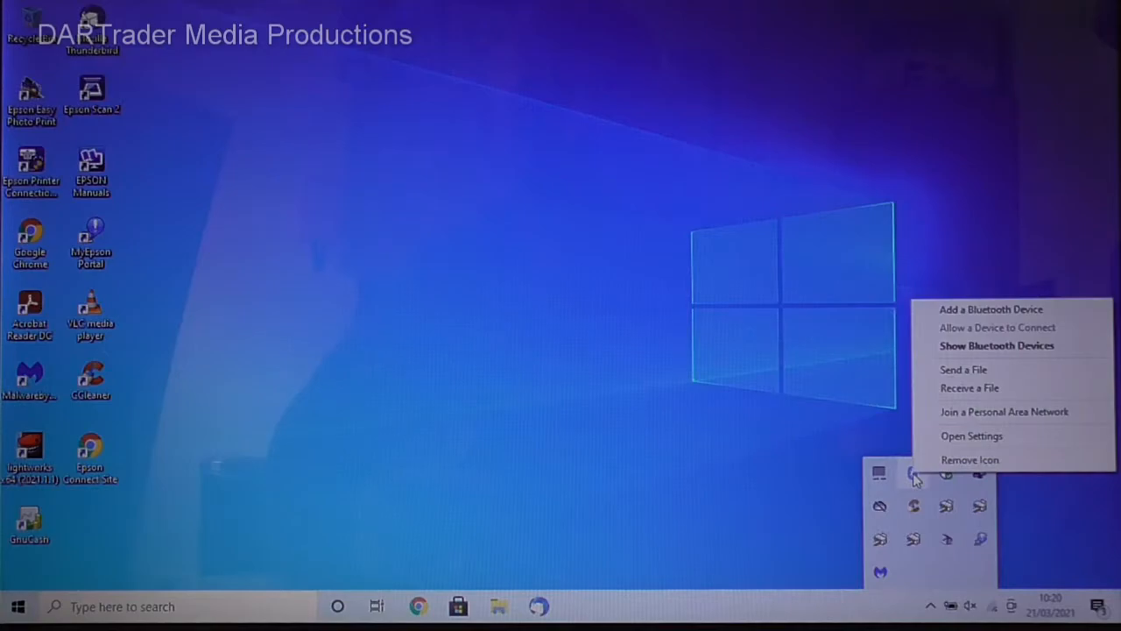
mouse_move(990, 308)
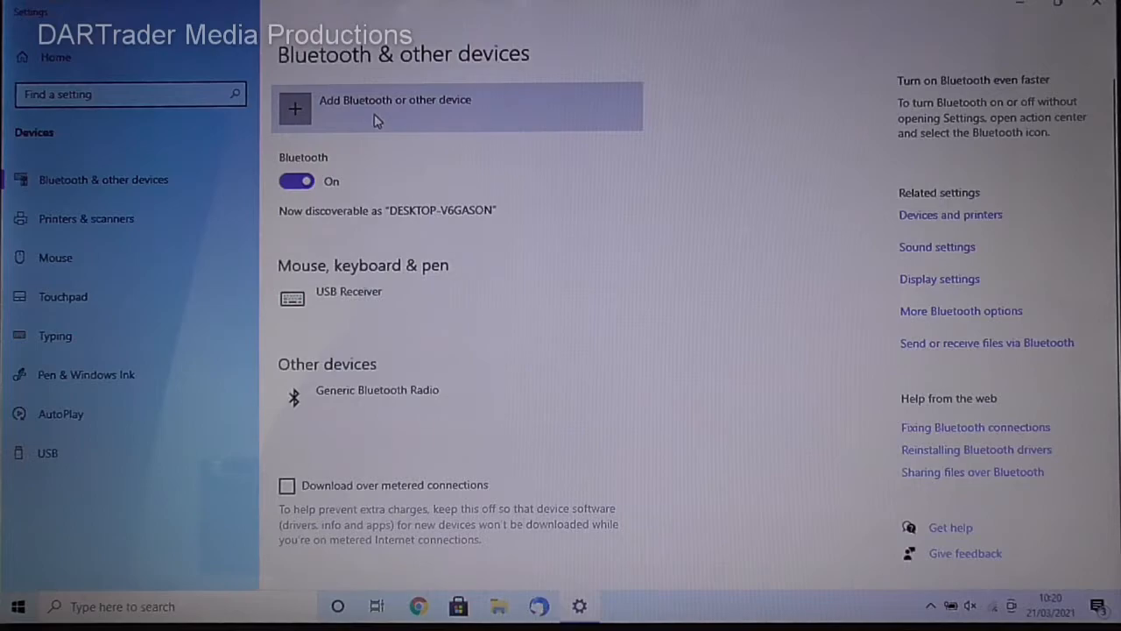
- Begin adding a Bluetooth or other device from the Bluetooth & other devices page
left_click(394, 105)
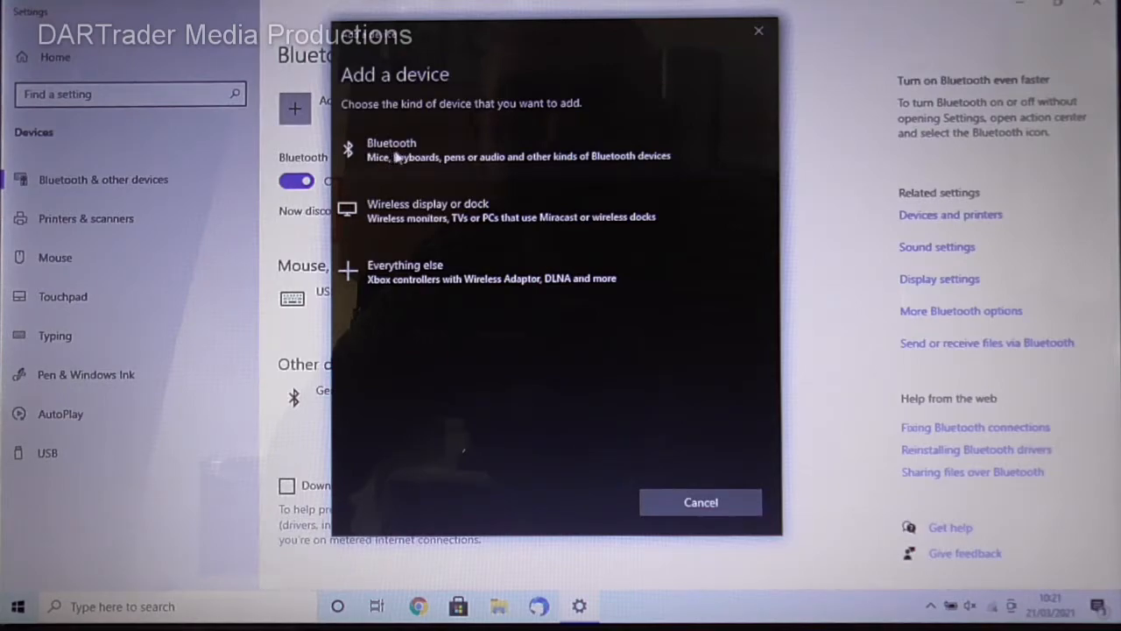
- Scan for Bluetooth devices and select the JVC HA-S30BT headphones to pair
left_click(393, 149)
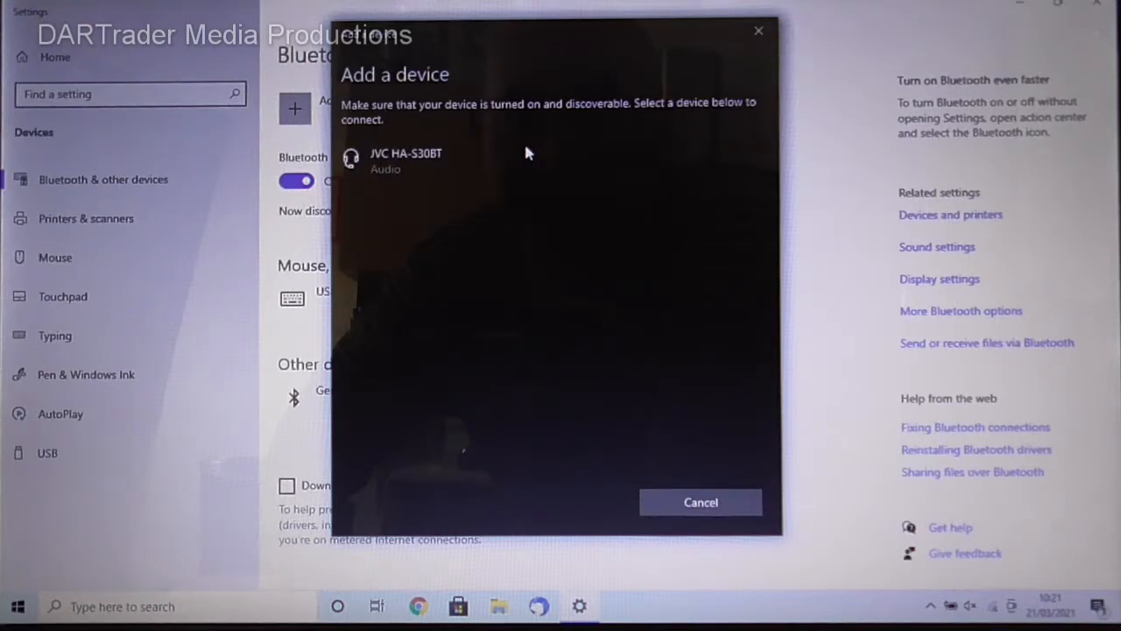
mouse_move(389, 171)
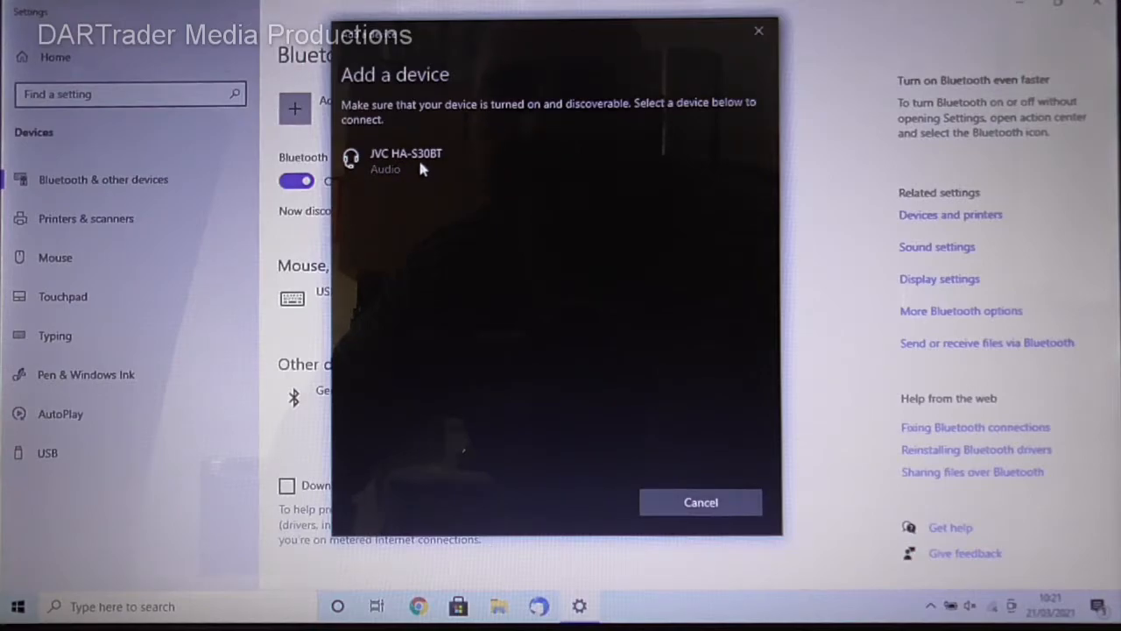
left_click(407, 161)
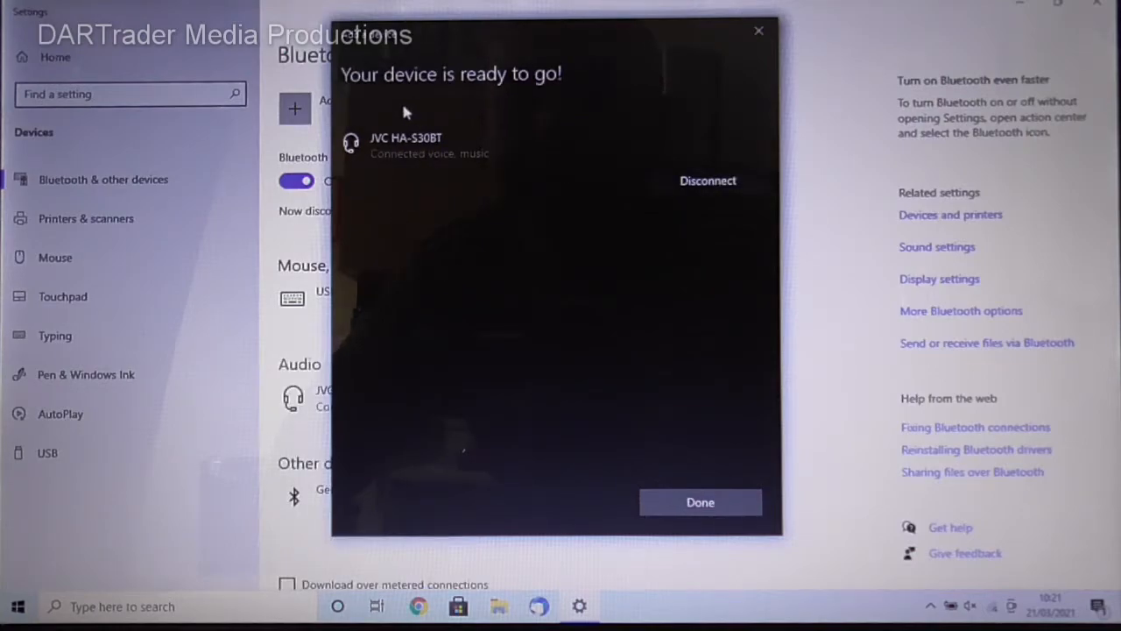
mouse_move(382, 174)
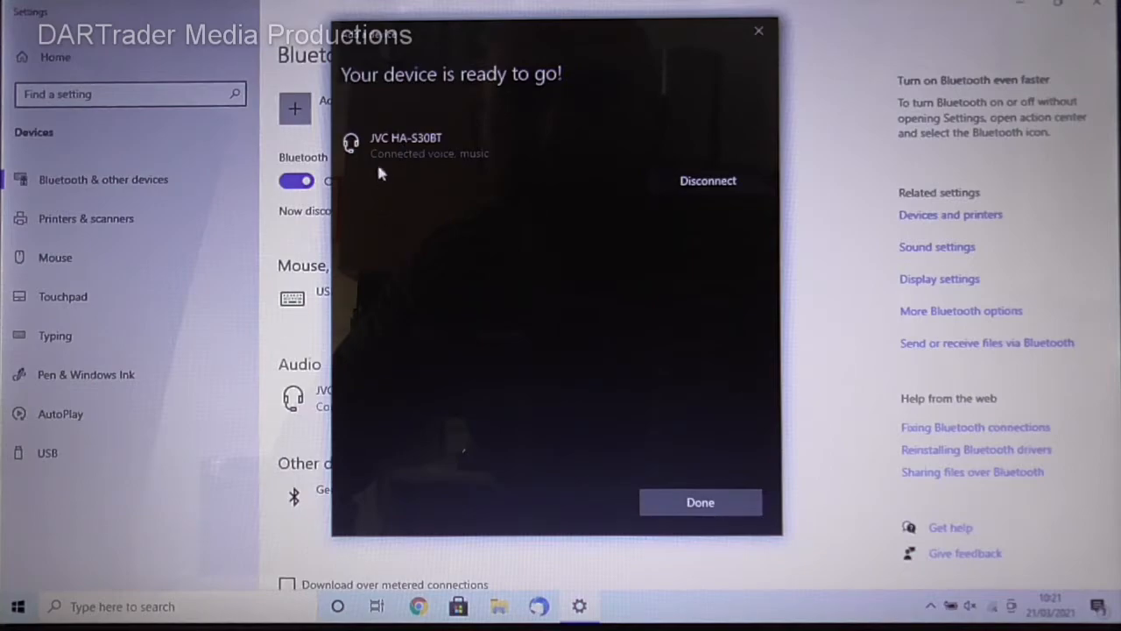
mouse_move(464, 166)
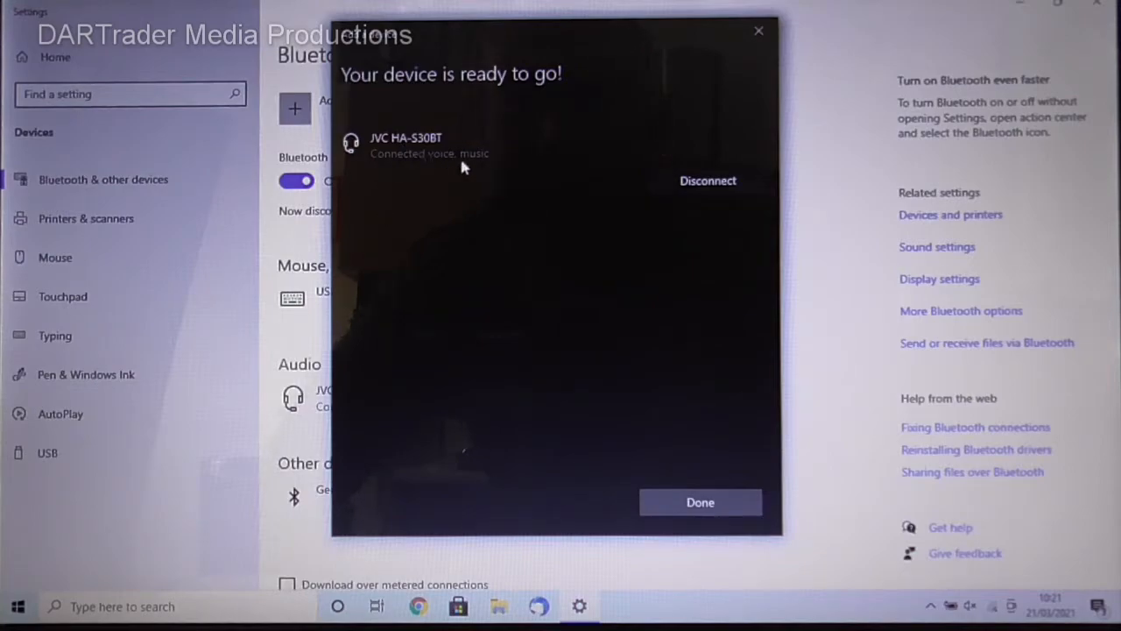
mouse_move(464, 104)
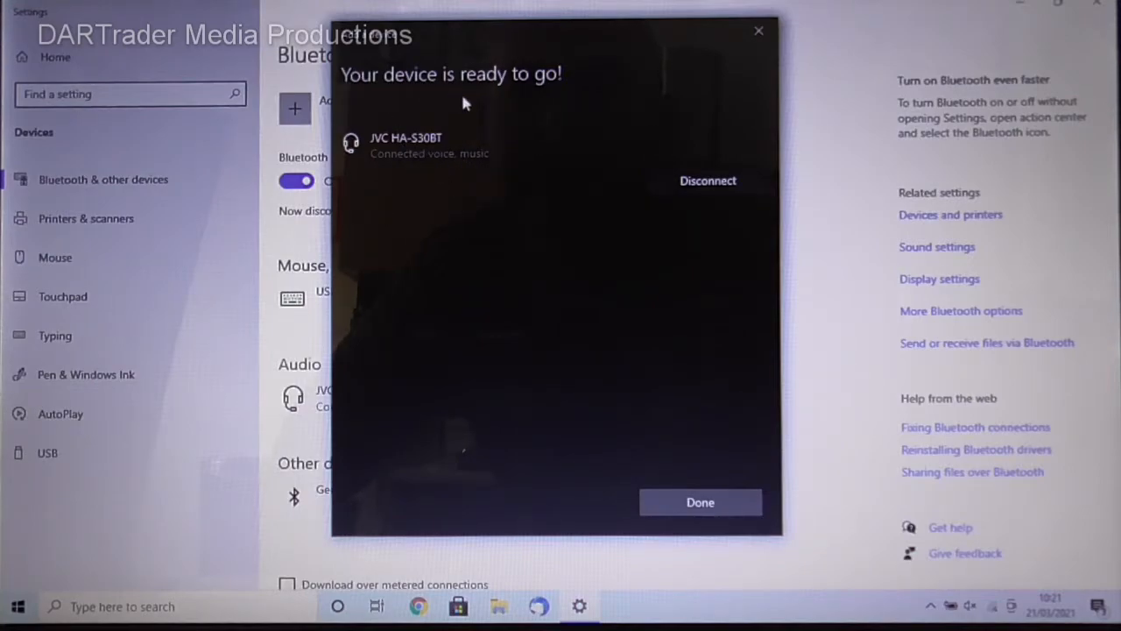
mouse_move(454, 158)
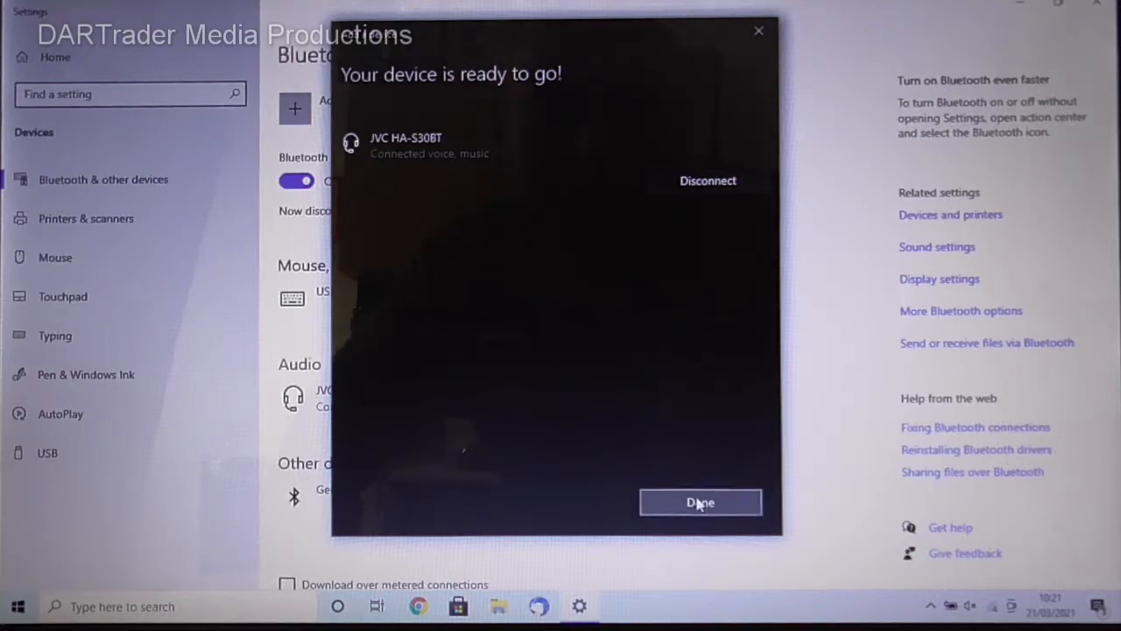
- Confirm 'Your device is ready to go!' so the JVC HA-S30BT appears under Audio as connected
left_click(701, 502)
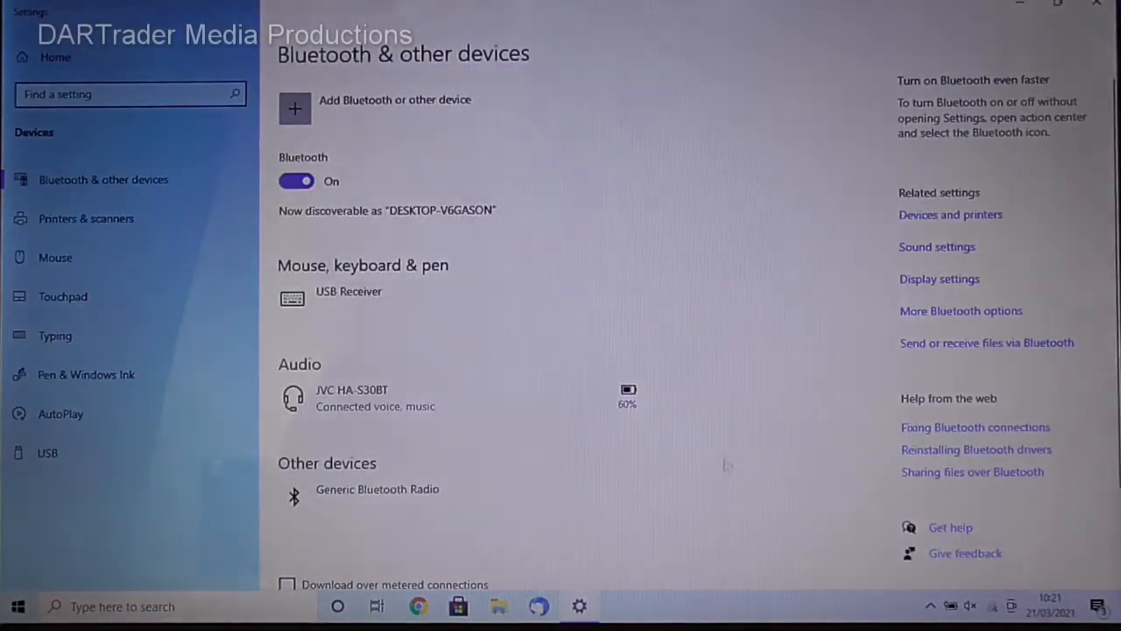